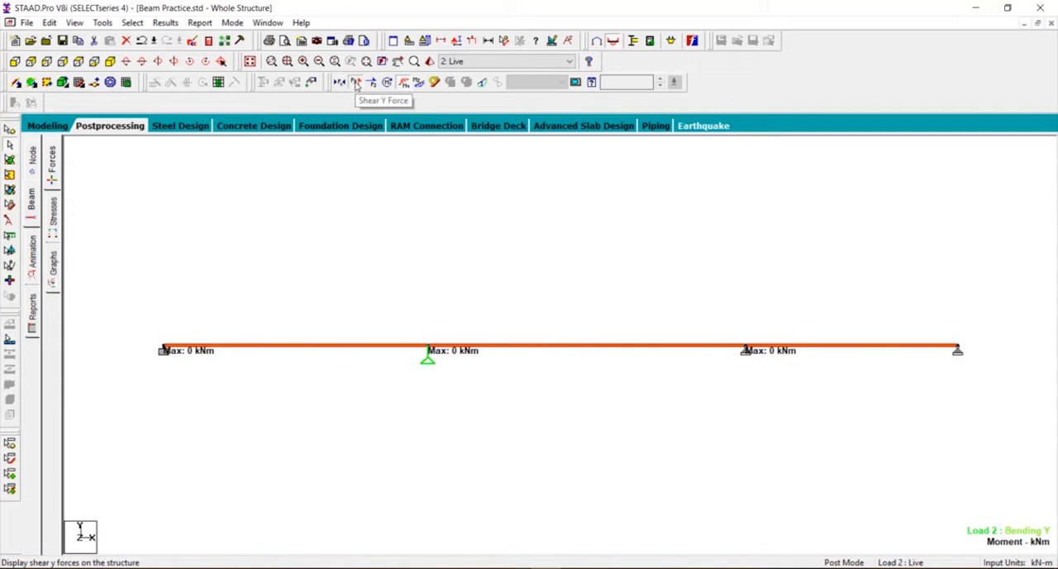
# Turn on the Shear Y force diagram and turn off the Bending Y moment diagram.
pyautogui.click(356, 82)
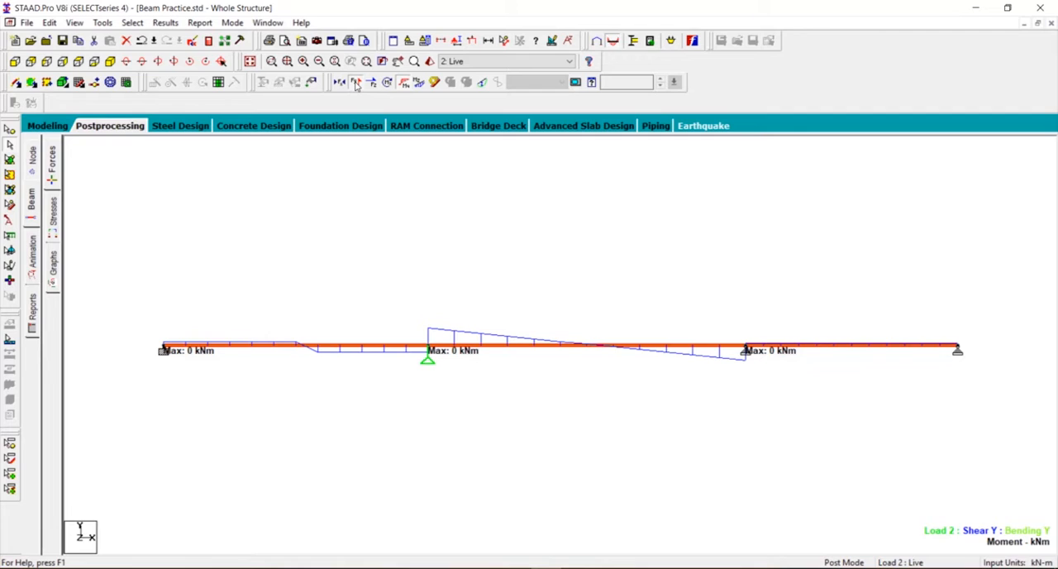
pyautogui.moveTo(265, 366)
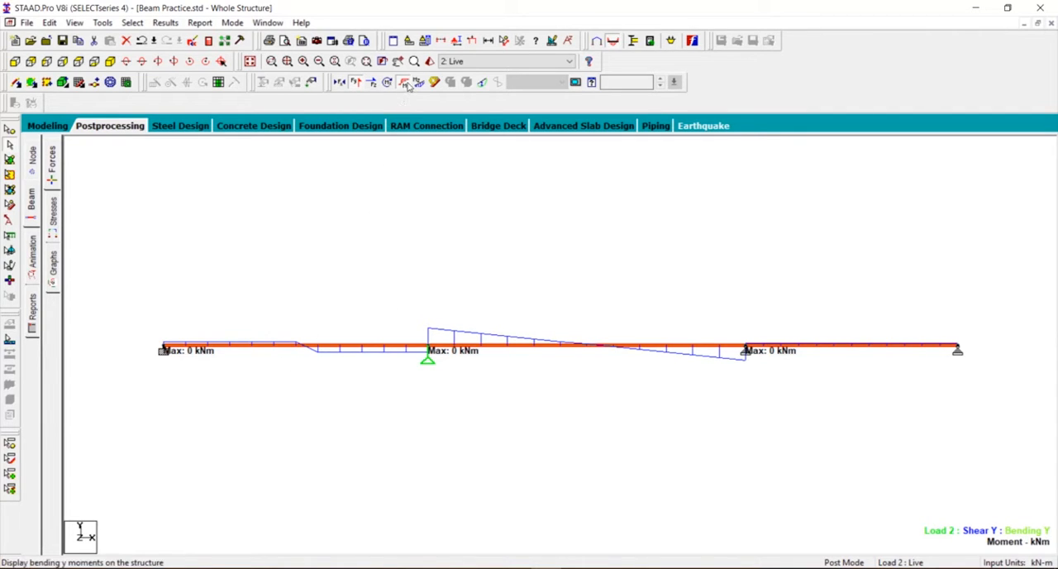
pyautogui.click(406, 82)
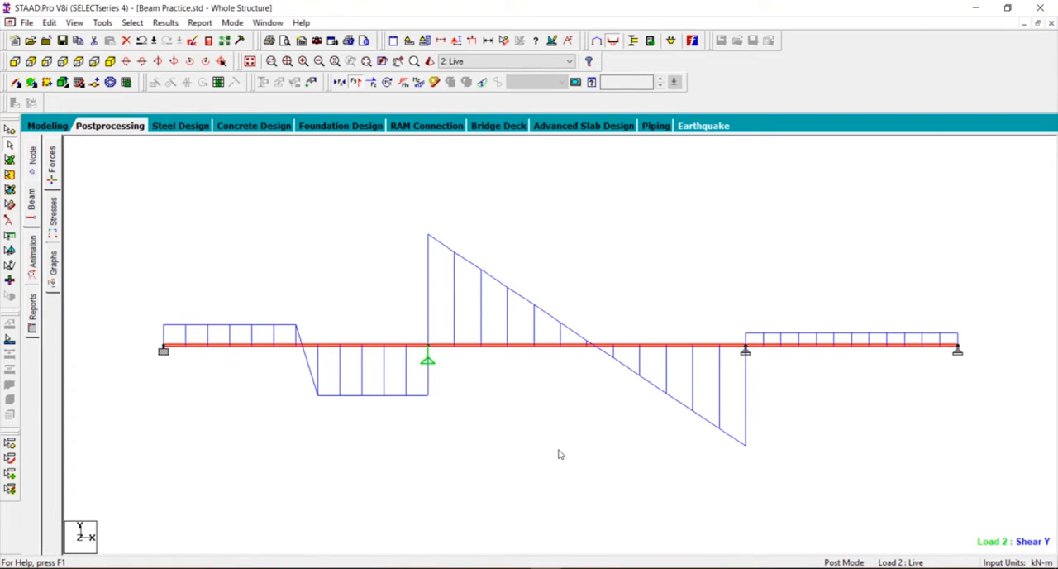
pyautogui.moveTo(655, 426)
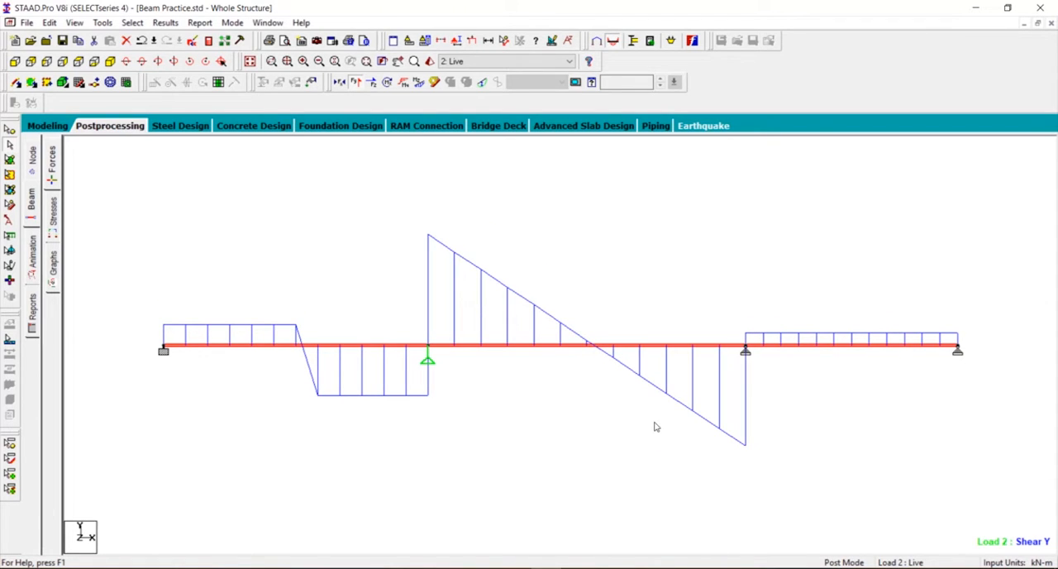
pyautogui.moveTo(351, 342)
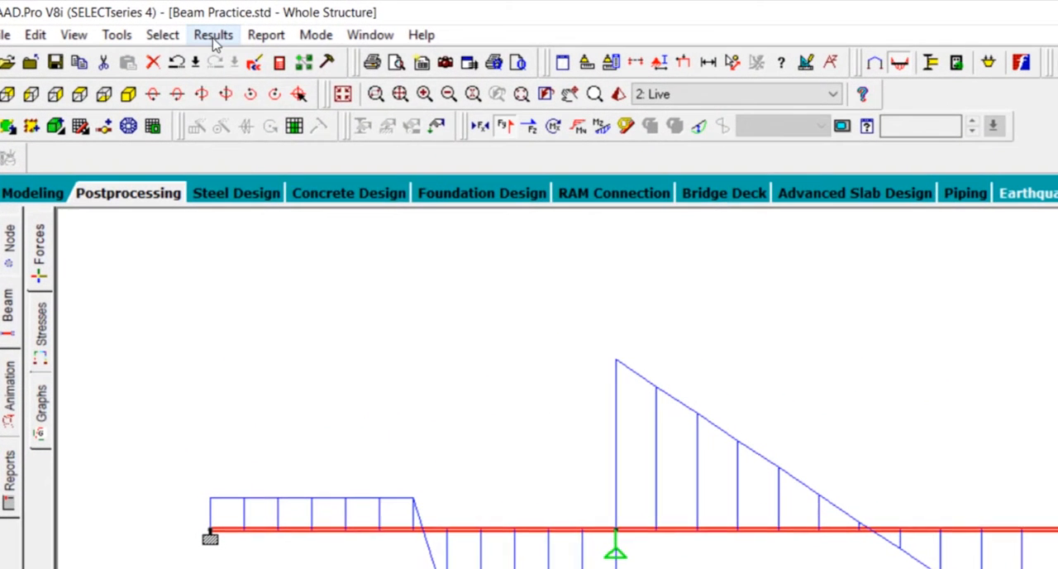
# Annotate beam-end shear values (31.329 kN, -28.671 kN) and drop the bending maximum labels.
pyautogui.click(212, 34)
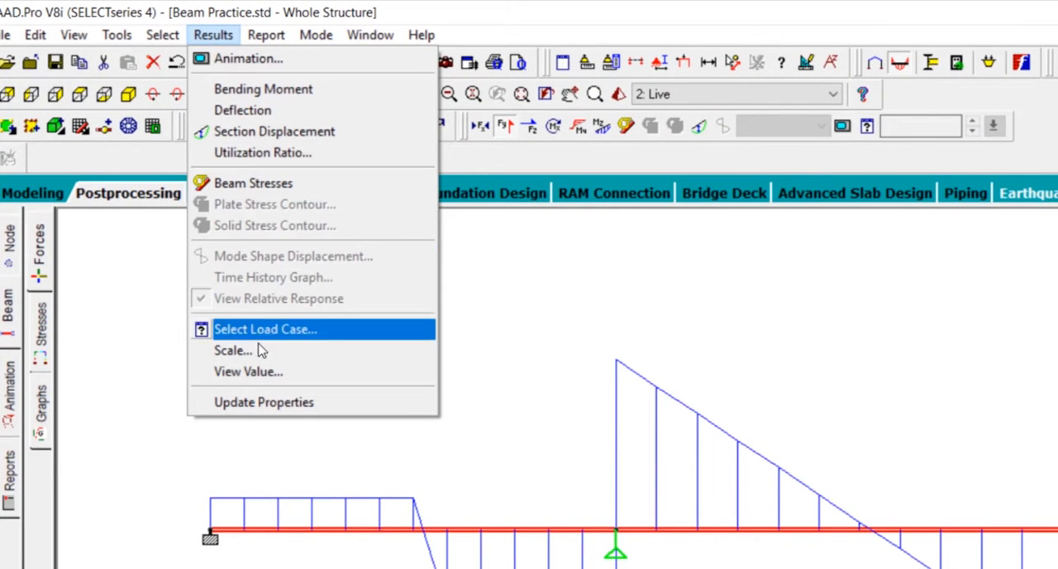
pyautogui.moveTo(248, 371)
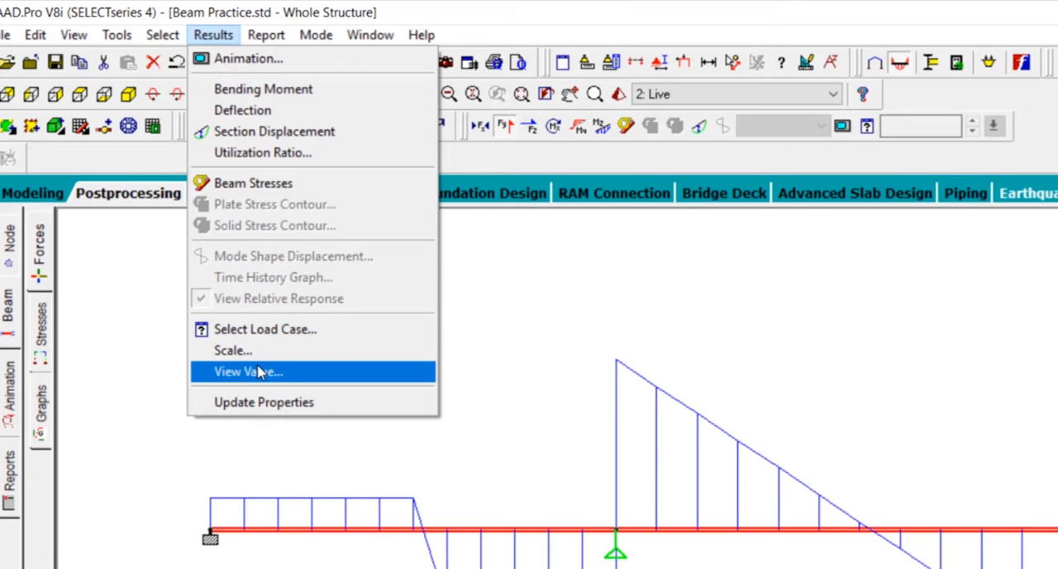
pyautogui.click(248, 371)
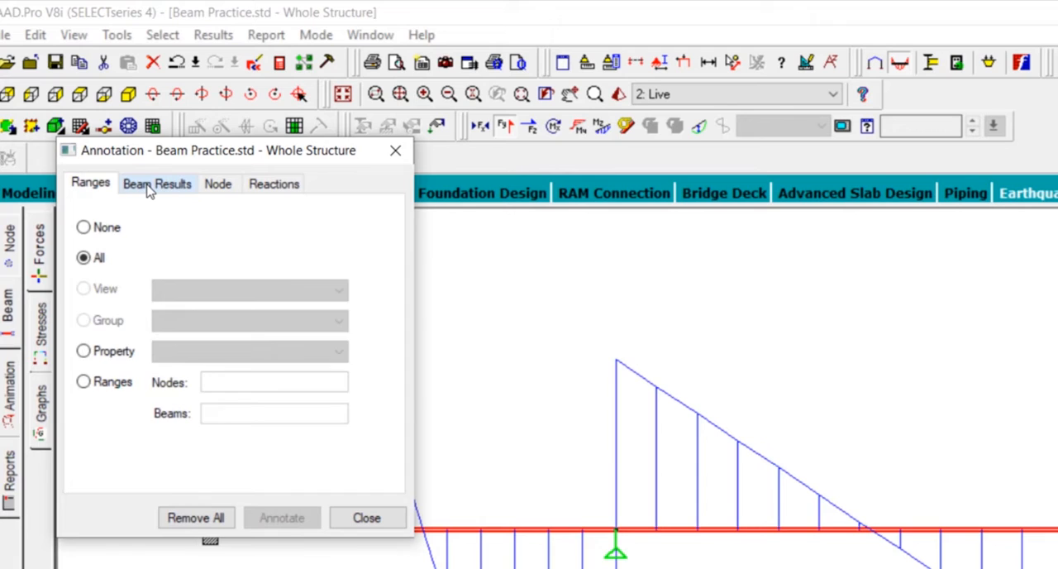
pyautogui.click(157, 184)
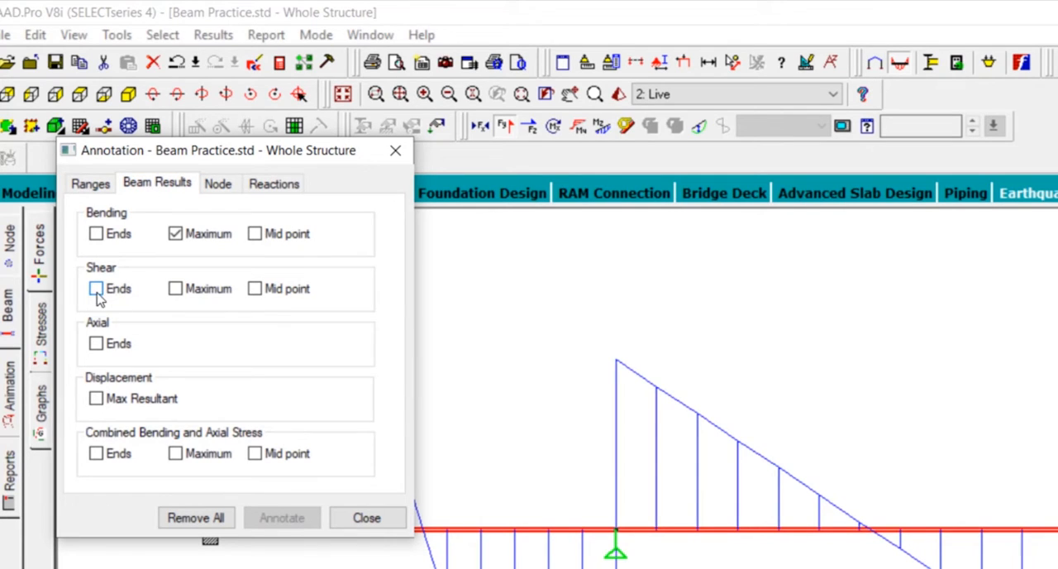
pyautogui.click(96, 288)
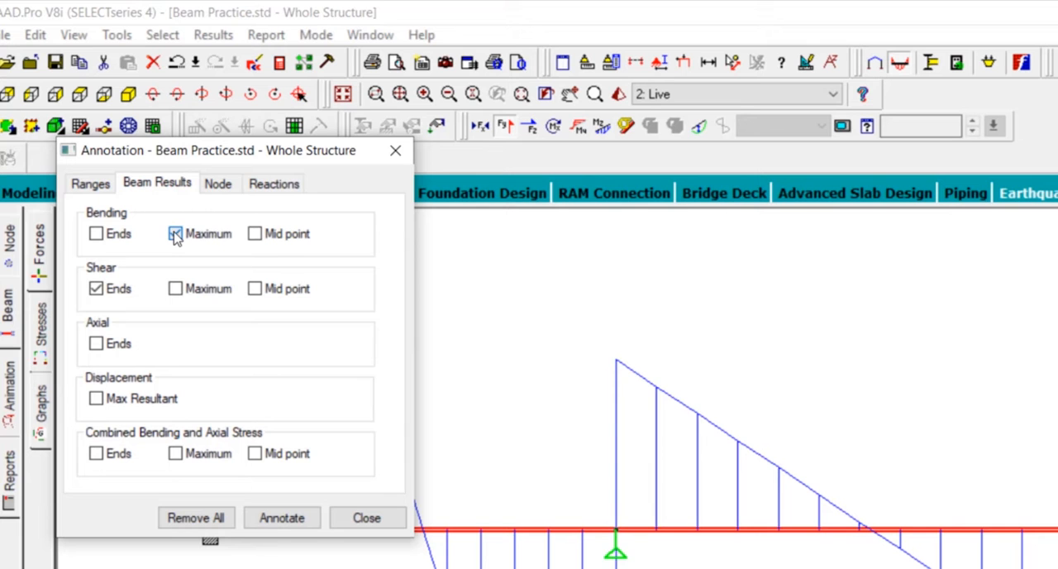
pyautogui.click(175, 233)
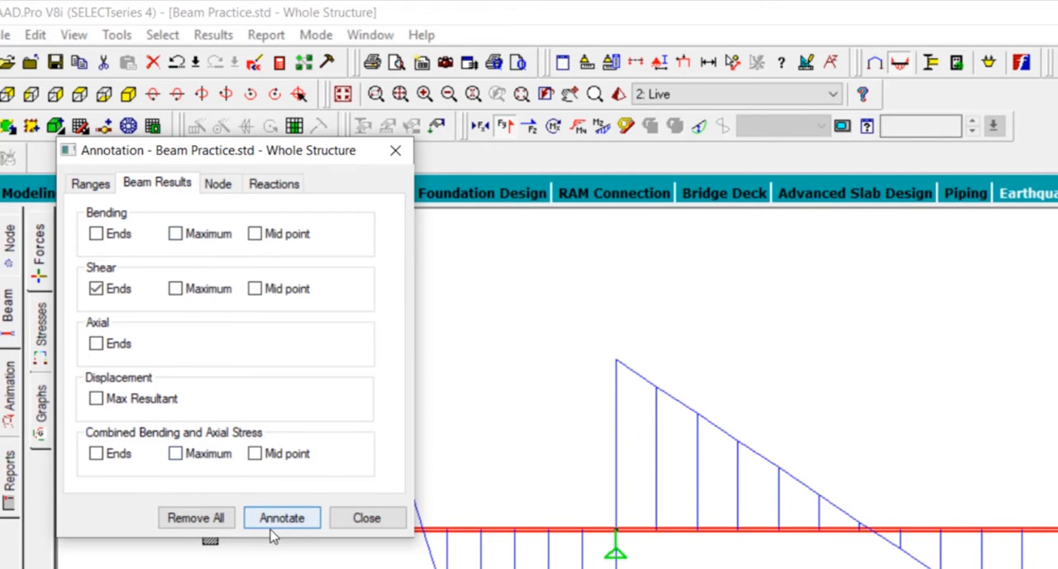
pyautogui.click(281, 517)
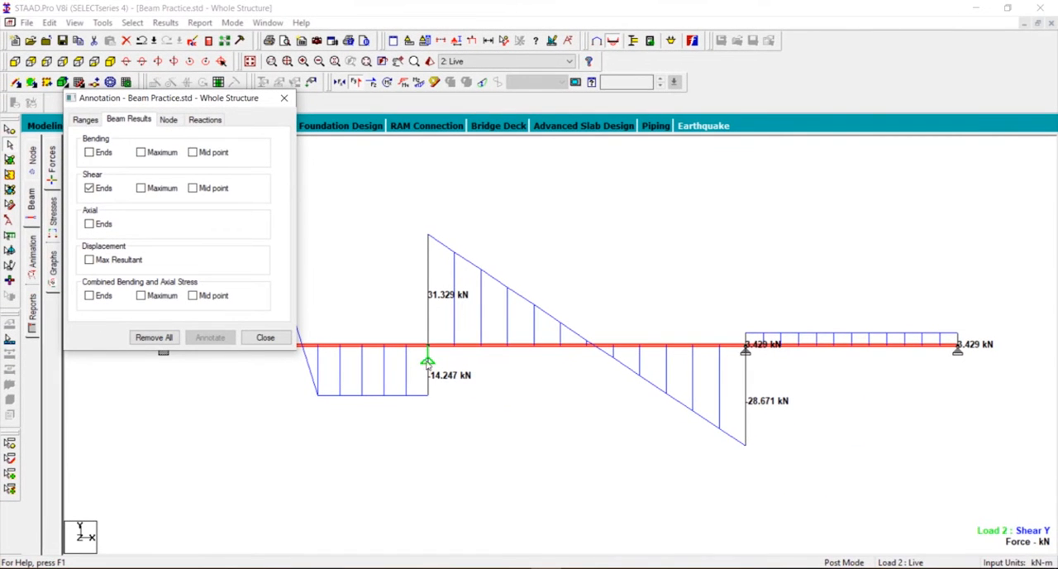
pyautogui.moveTo(689, 340)
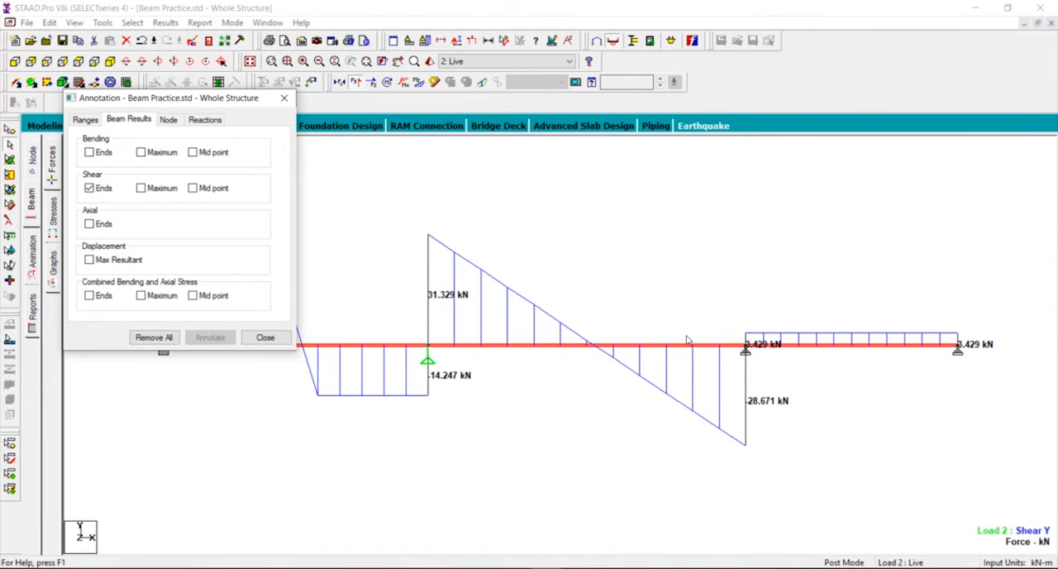
# Add Shear Maximum labels (Max: 31.329 kN, Max: -14.247 kN) while keeping Shear Ends ticked.
pyautogui.click(141, 188)
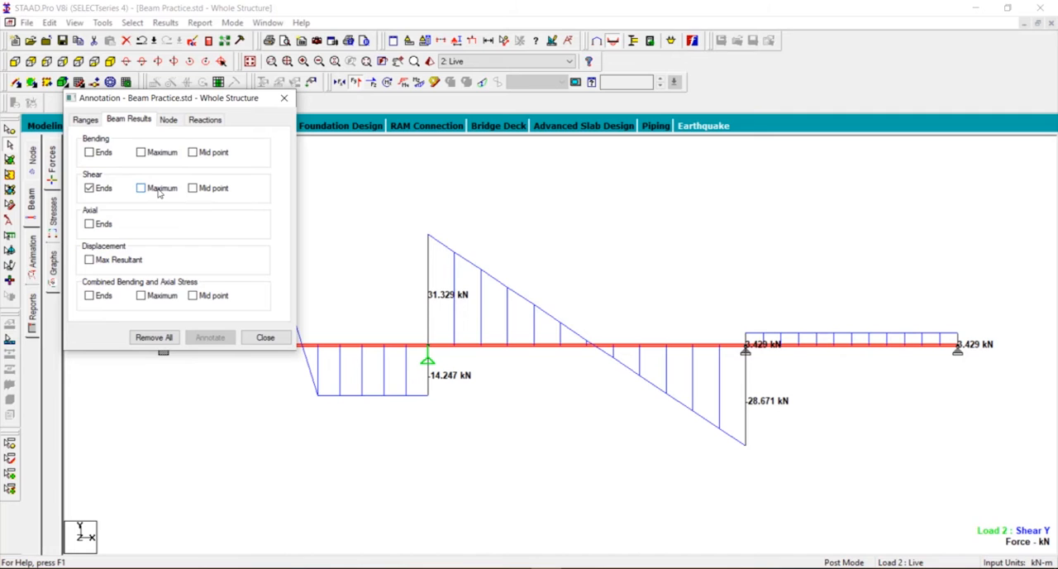
pyautogui.click(141, 188)
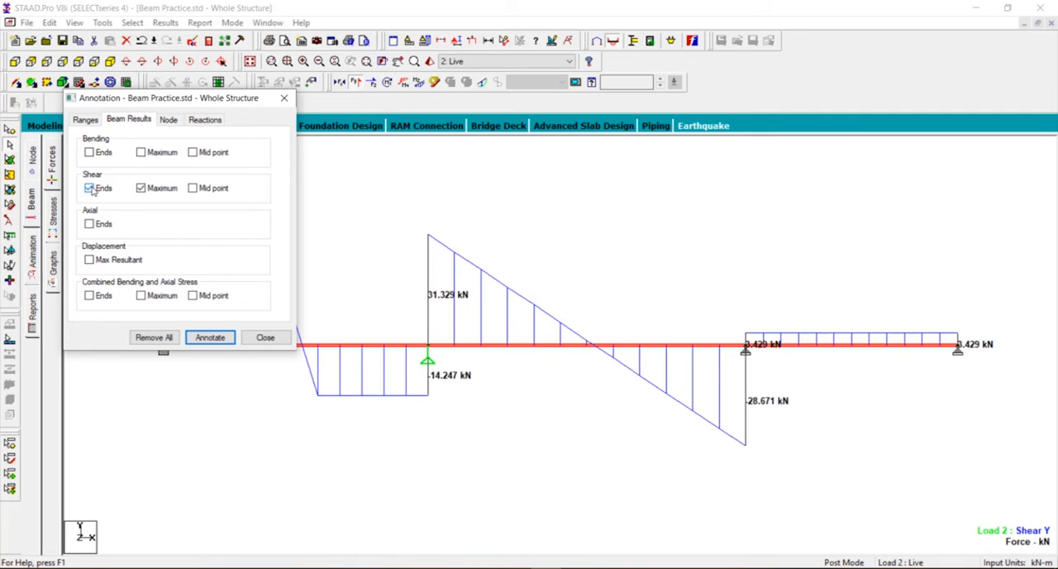
pyautogui.click(90, 188)
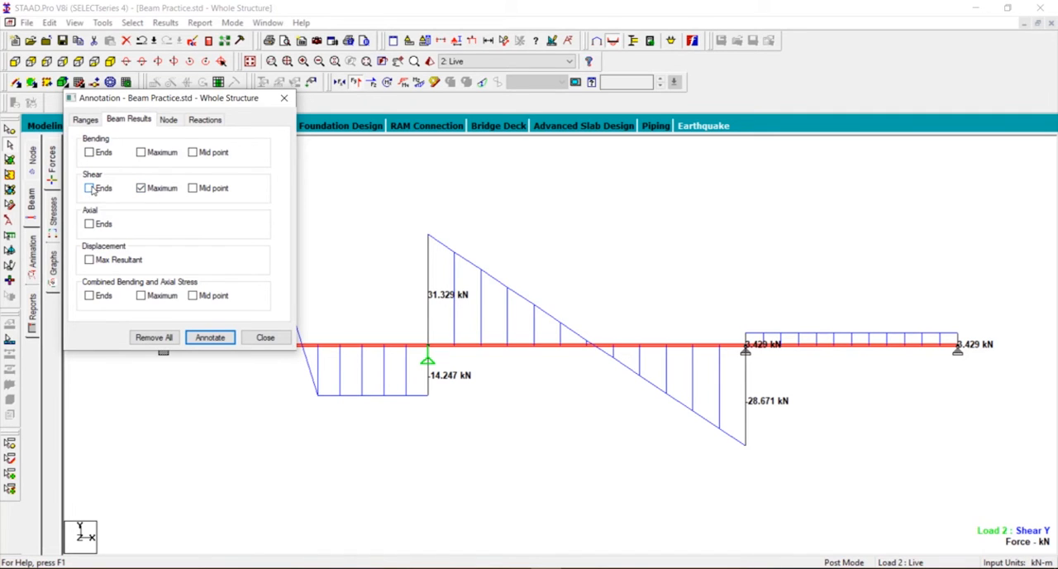
pyautogui.click(89, 188)
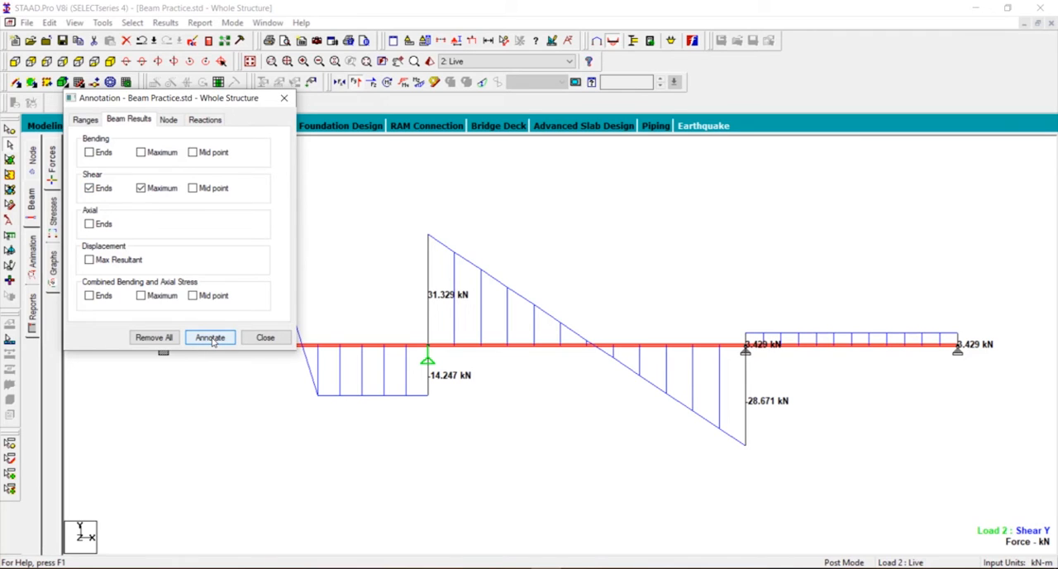
pyautogui.click(211, 337)
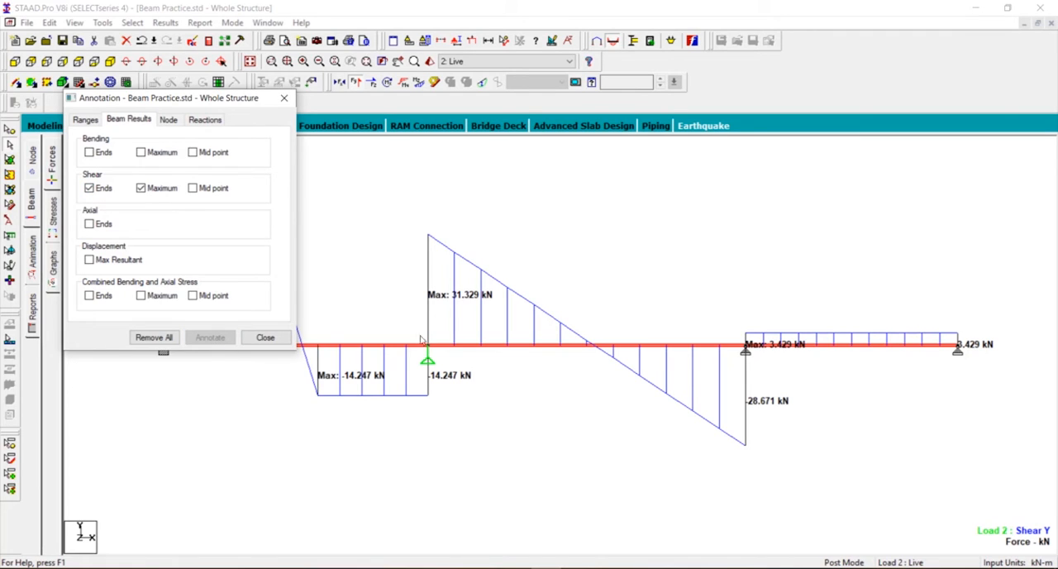
pyautogui.moveTo(397, 397)
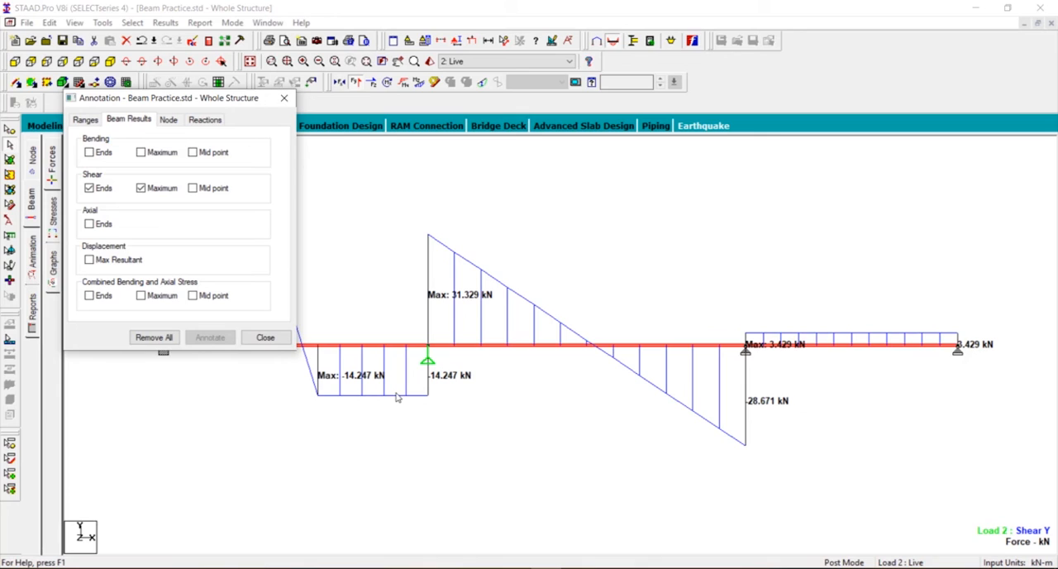